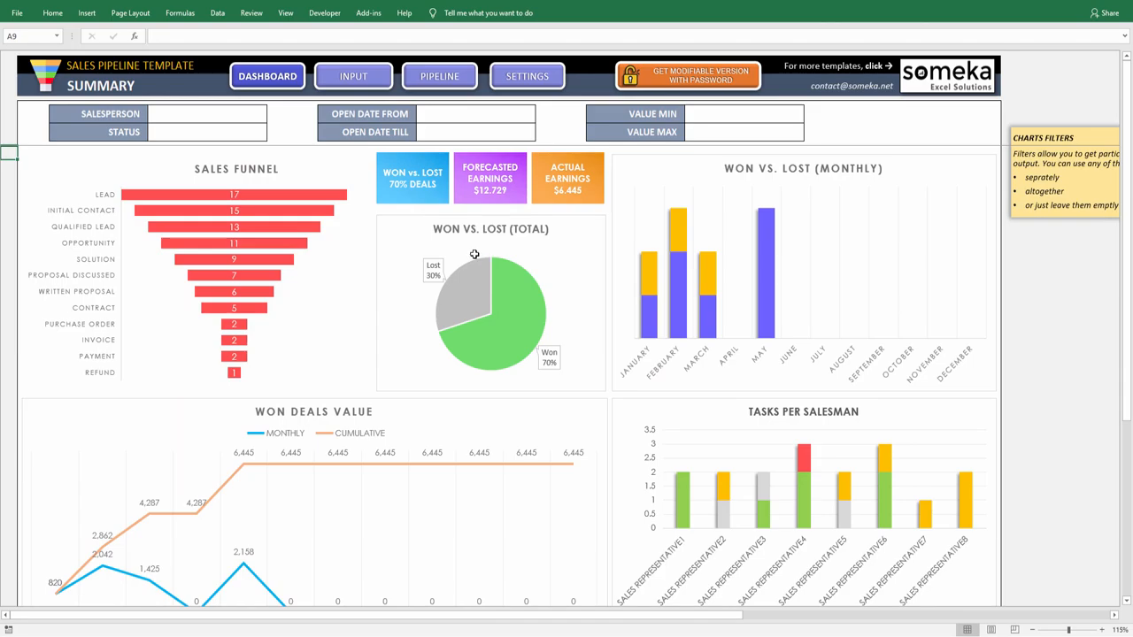
pyautogui.moveTo(315, 195)
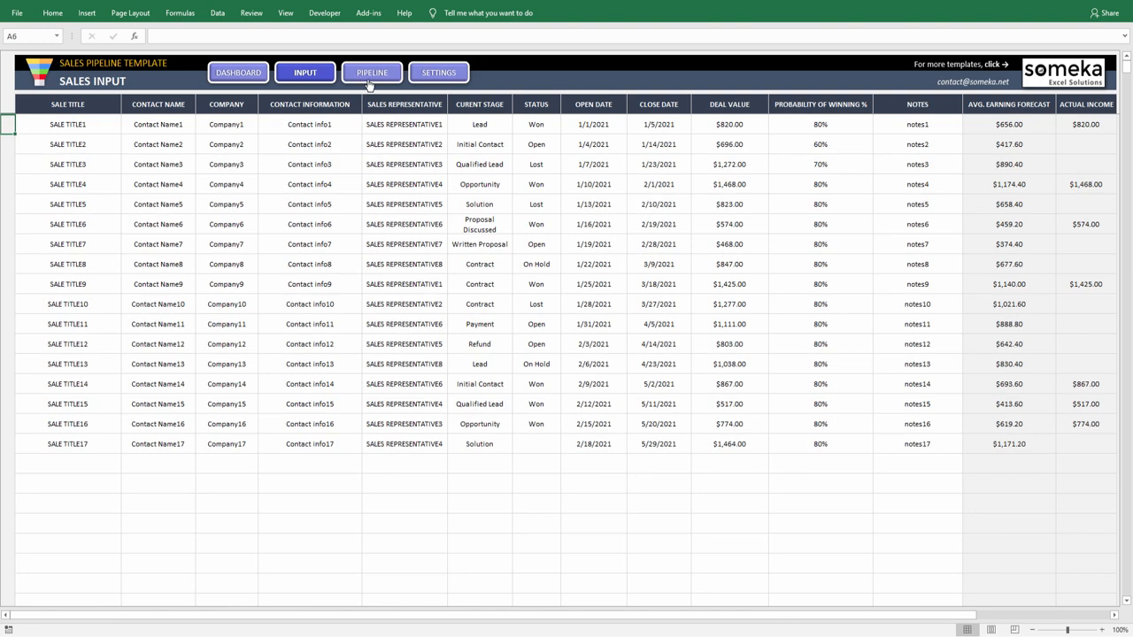
# View the sales input list and then the pipeline stage board of deals.
pyautogui.click(372, 71)
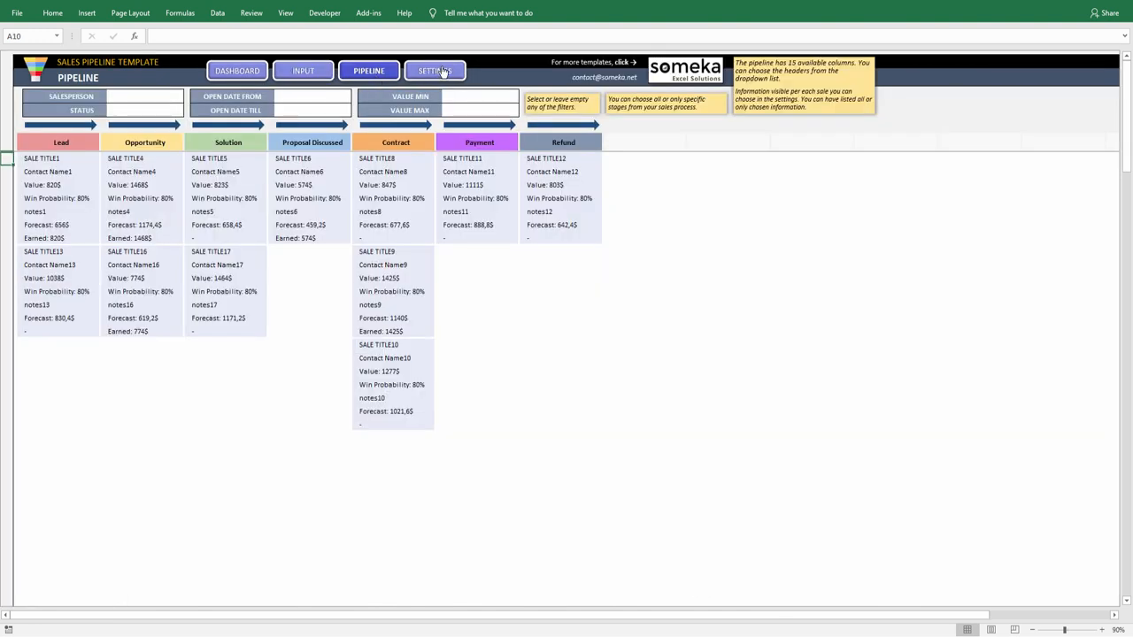
pyautogui.click(436, 70)
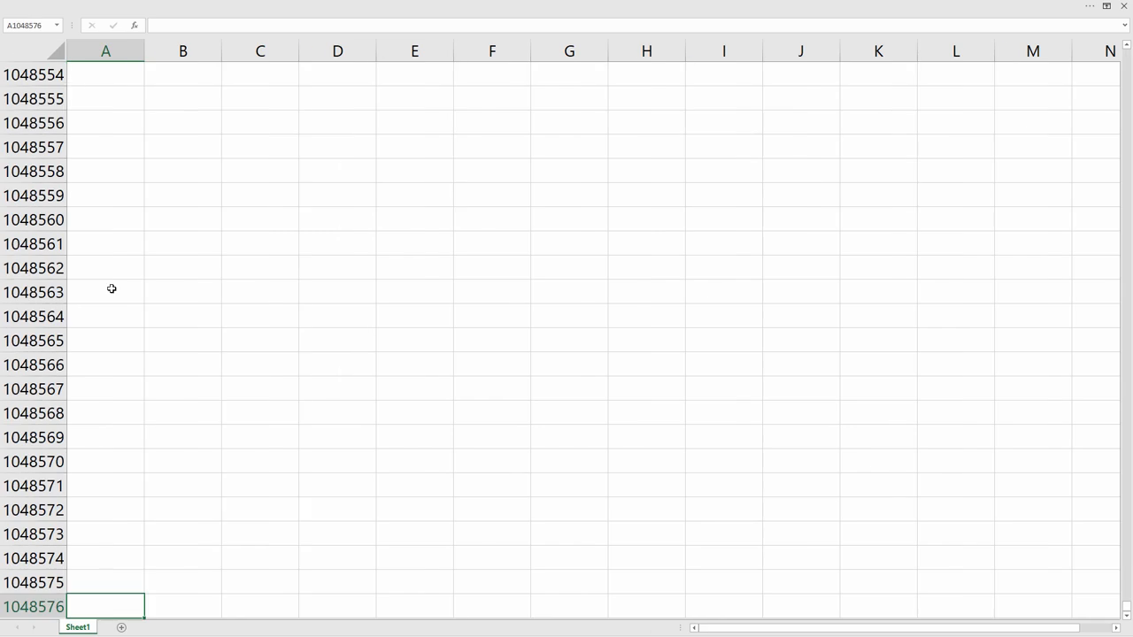
pyautogui.moveTo(110, 605)
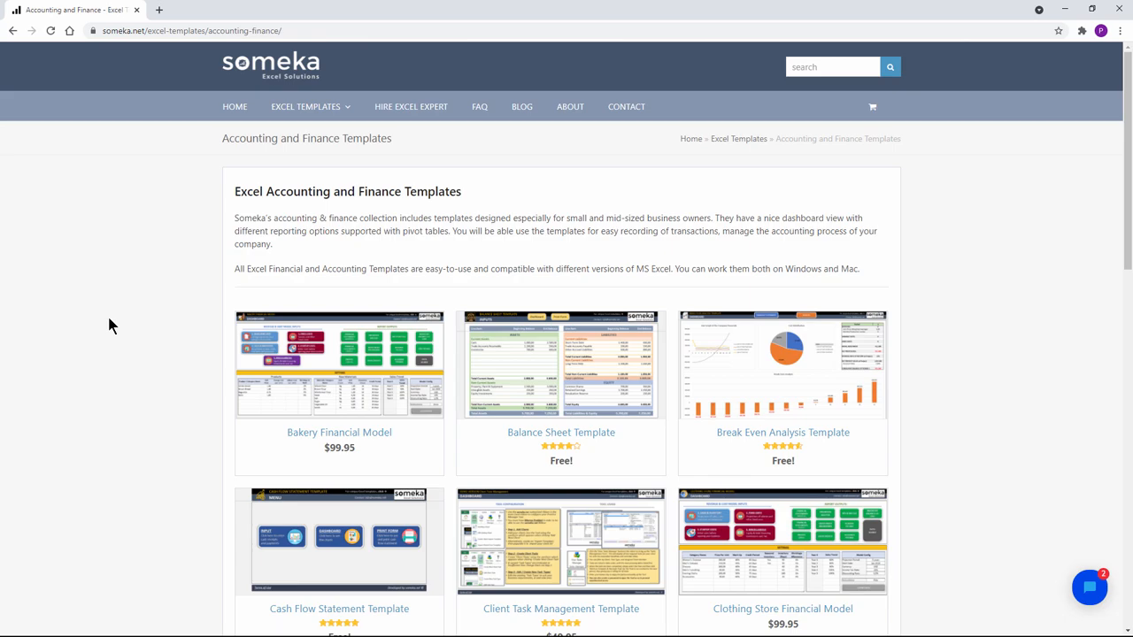
# Browse Someka's Accounting and Finance templates, then start a new blank Google Sheets spreadsheet.
pyautogui.scroll(-3)
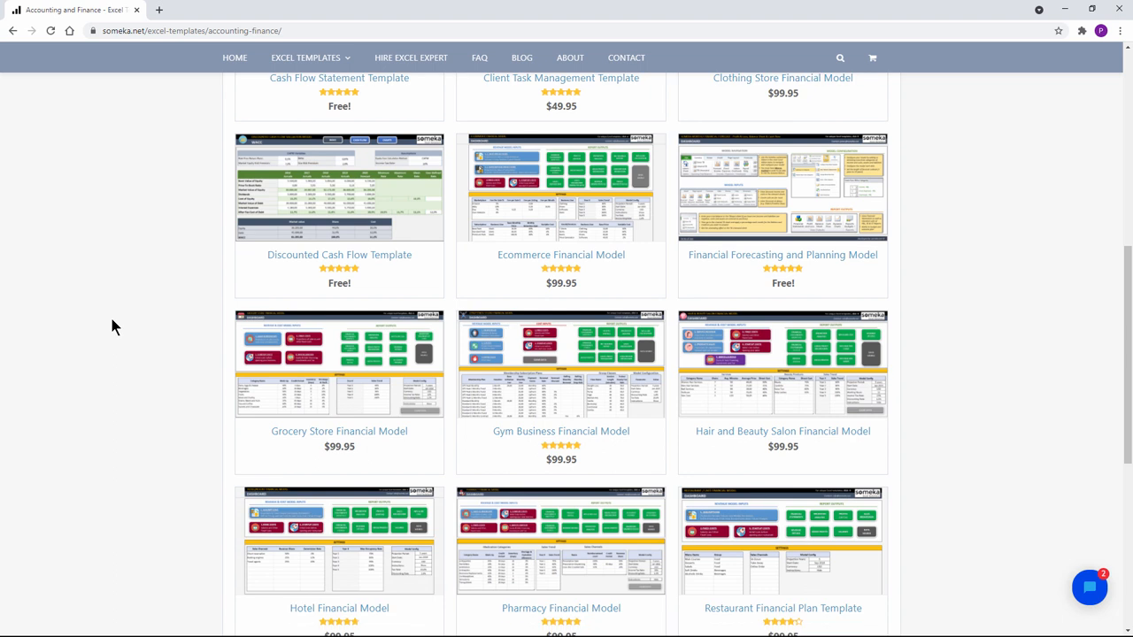
pyautogui.scroll(-3)
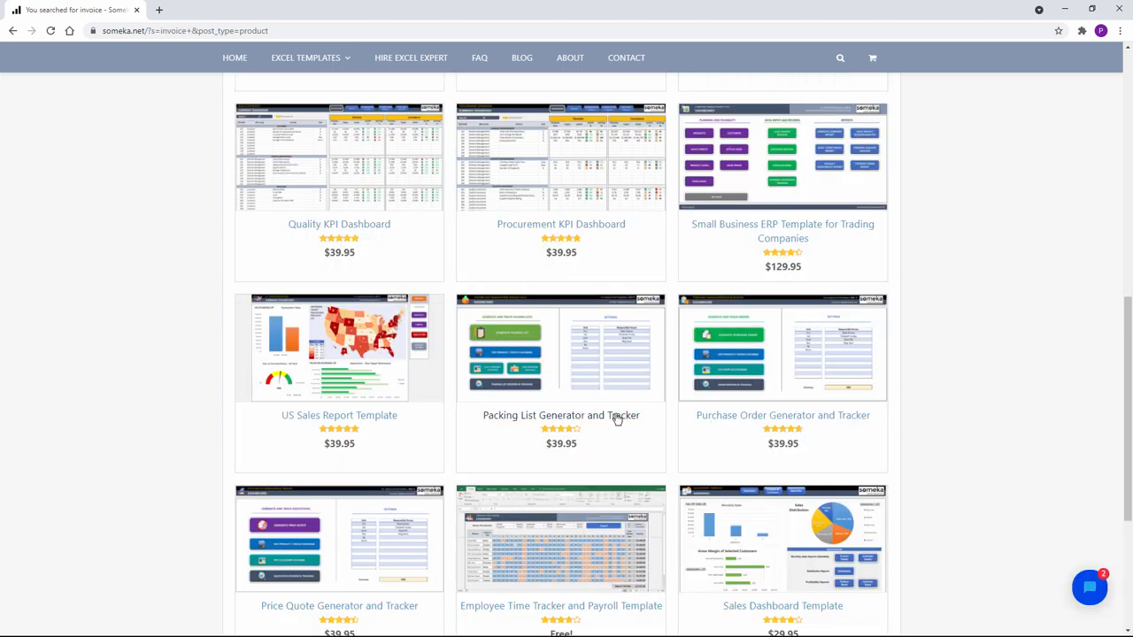
pyautogui.click(560, 414)
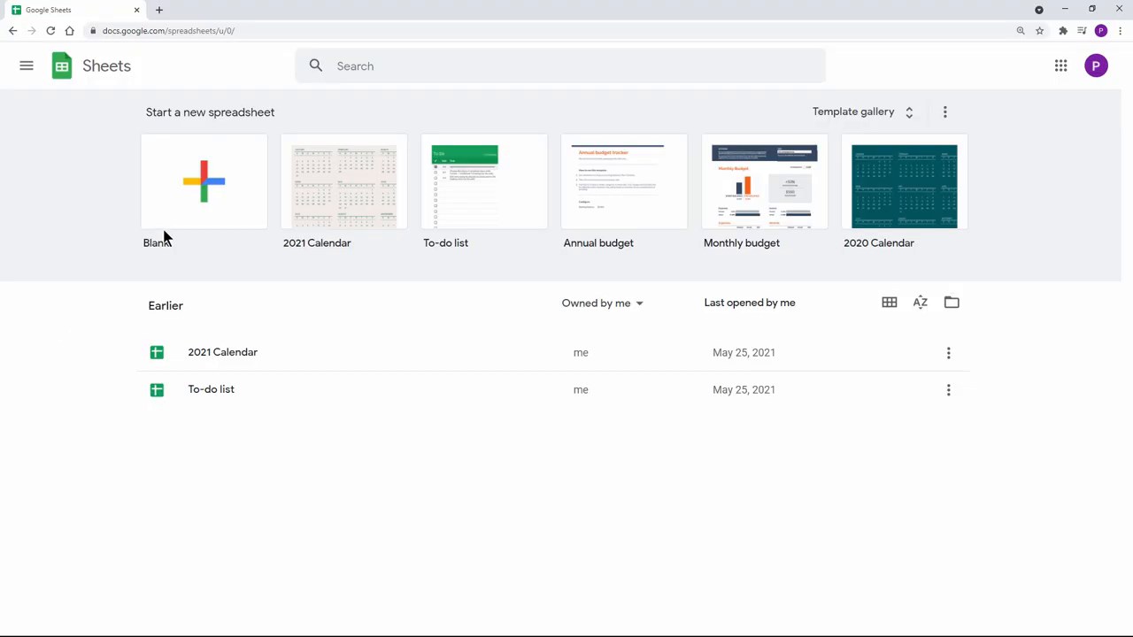
pyautogui.click(204, 182)
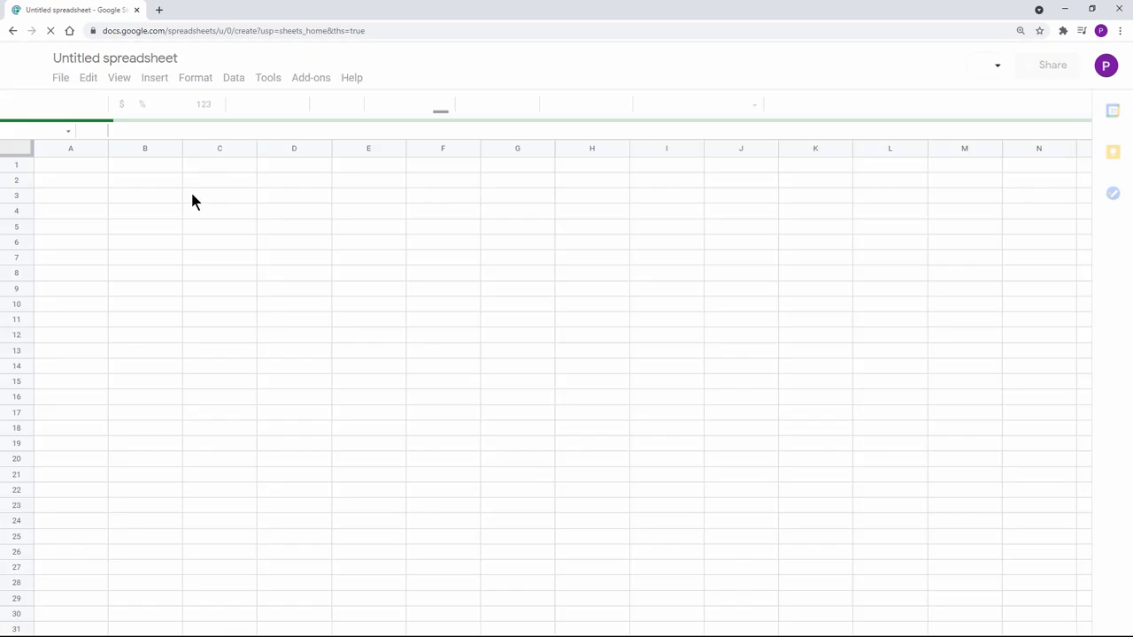